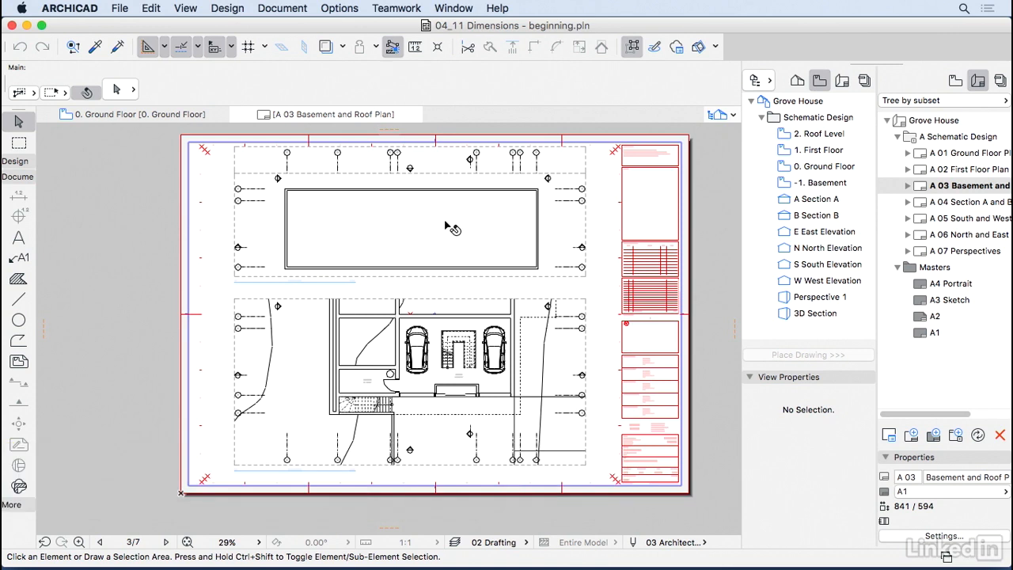
- Open the Roof Level source view from the layout drawing, keeping the layout as reference
{"action": "right_click", "coordinate": [409, 225]}
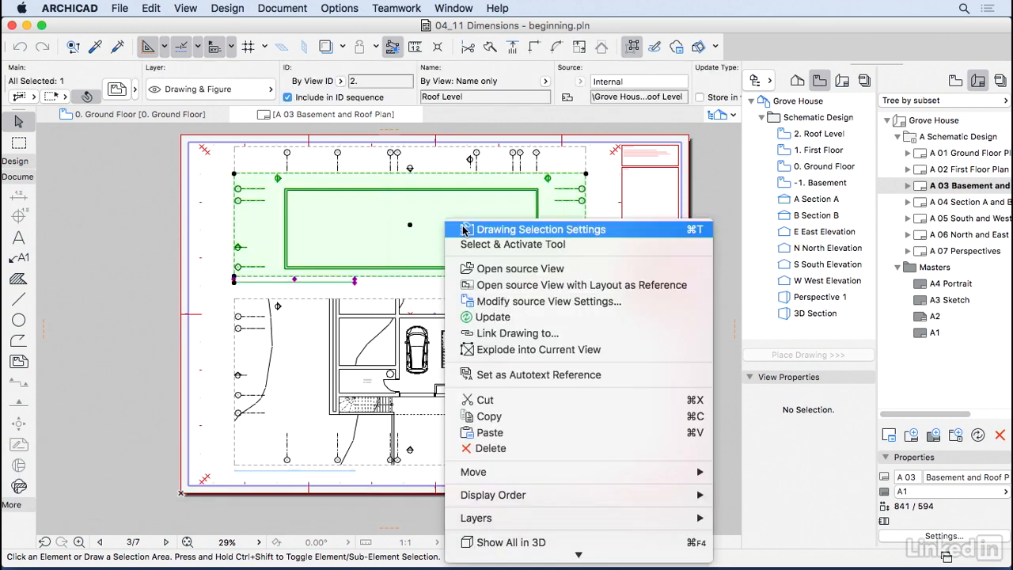
{"action": "mouse_move", "coordinate": [521, 284]}
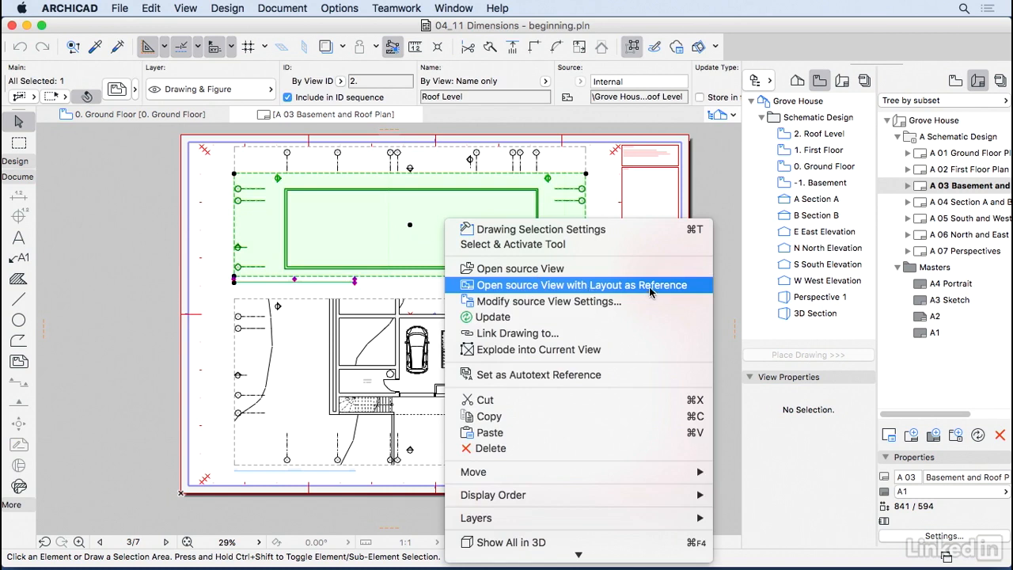
{"action": "left_click", "coordinate": [583, 285]}
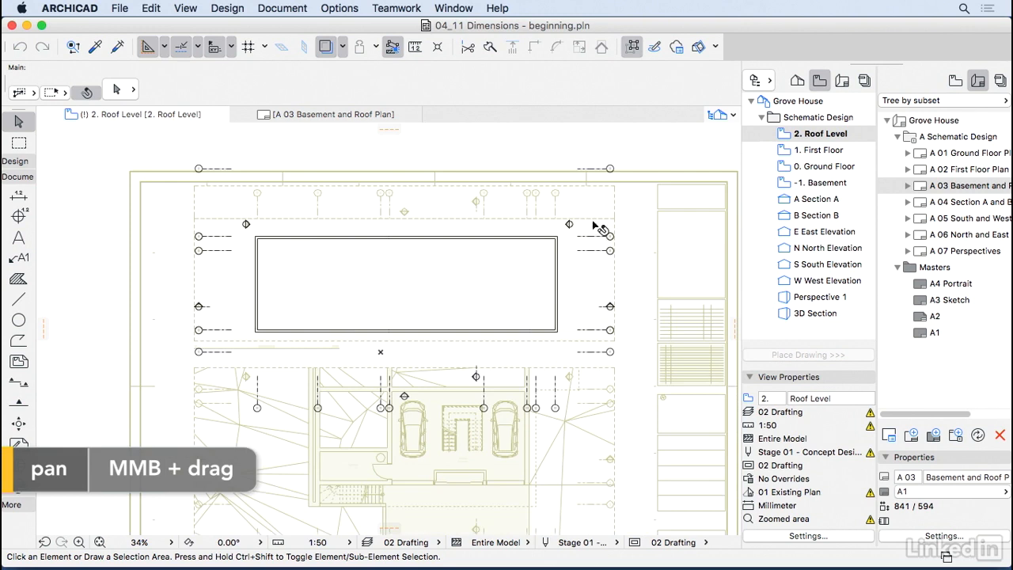
{"action": "mouse_move", "coordinate": [324, 194]}
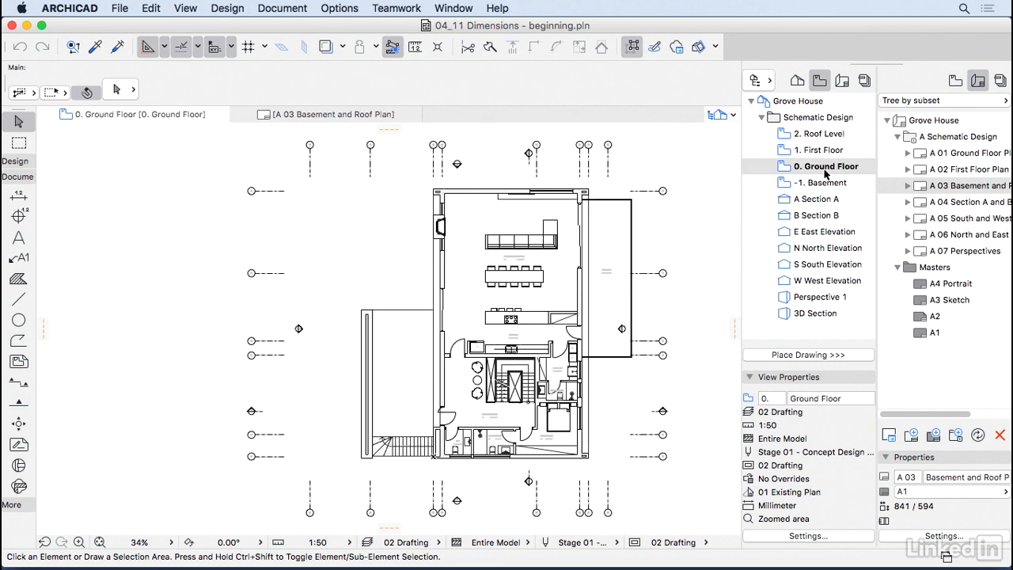
{"action": "mouse_move", "coordinate": [343, 434]}
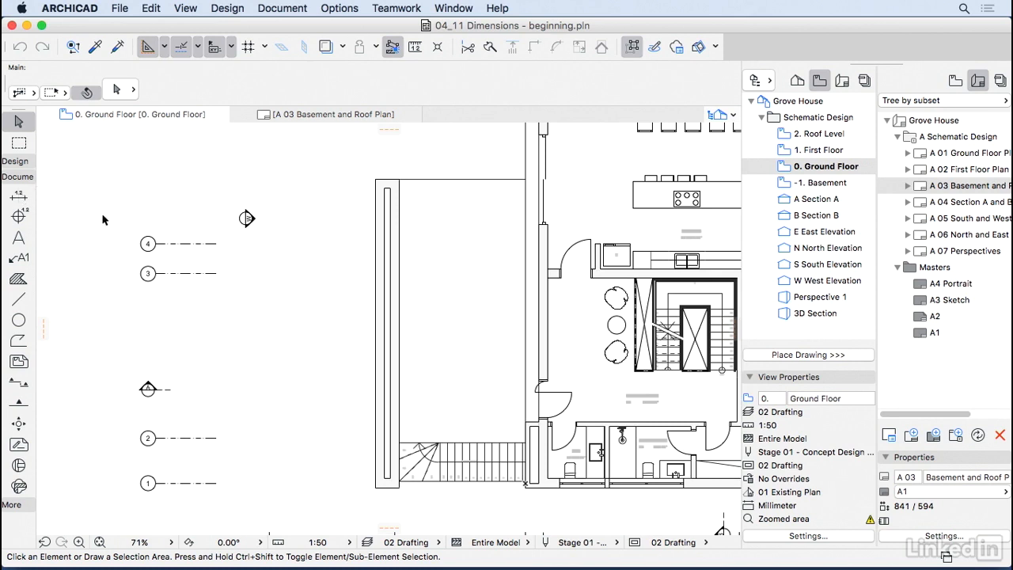
- Switch from the Roof Level view to the 0. Ground Floor plan around the stair and WC
{"action": "left_click", "coordinate": [14, 196]}
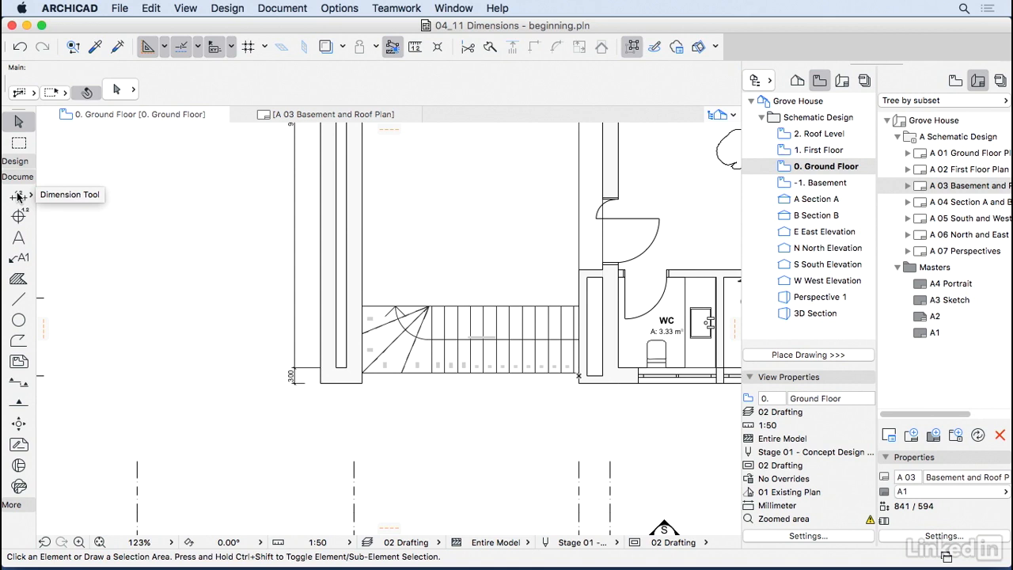
- Start the Dimension tool to place the chain reading 5,000, 150, 300, 300, 400, 1,500
{"action": "left_click", "coordinate": [17, 197]}
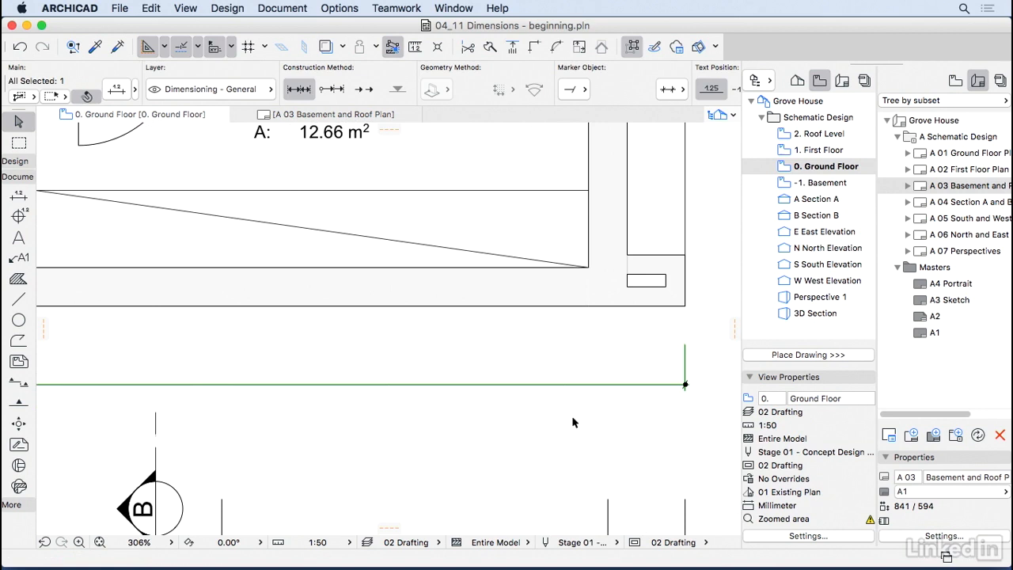
{"action": "mouse_move", "coordinate": [617, 380]}
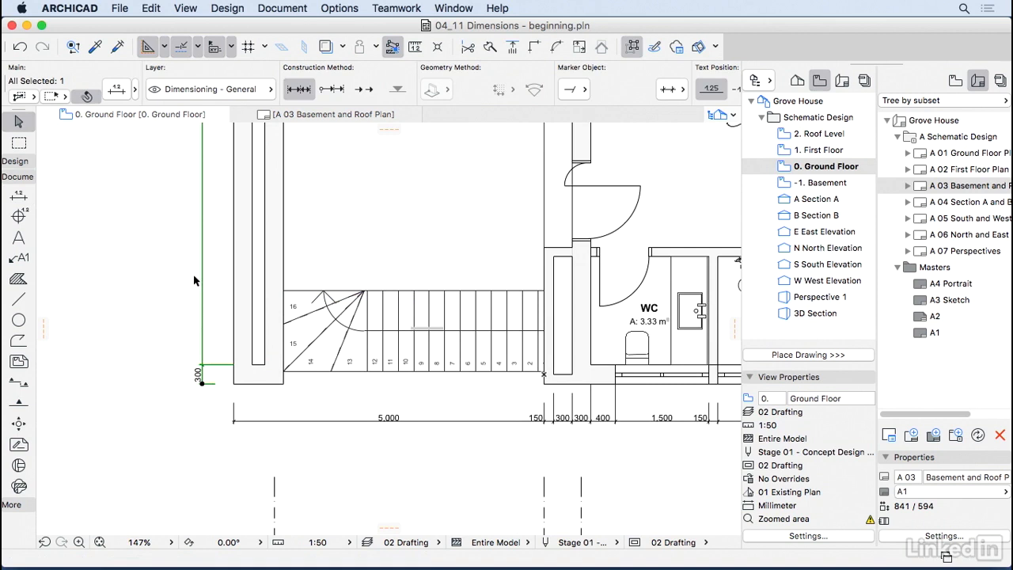
{"action": "mouse_move", "coordinate": [119, 96]}
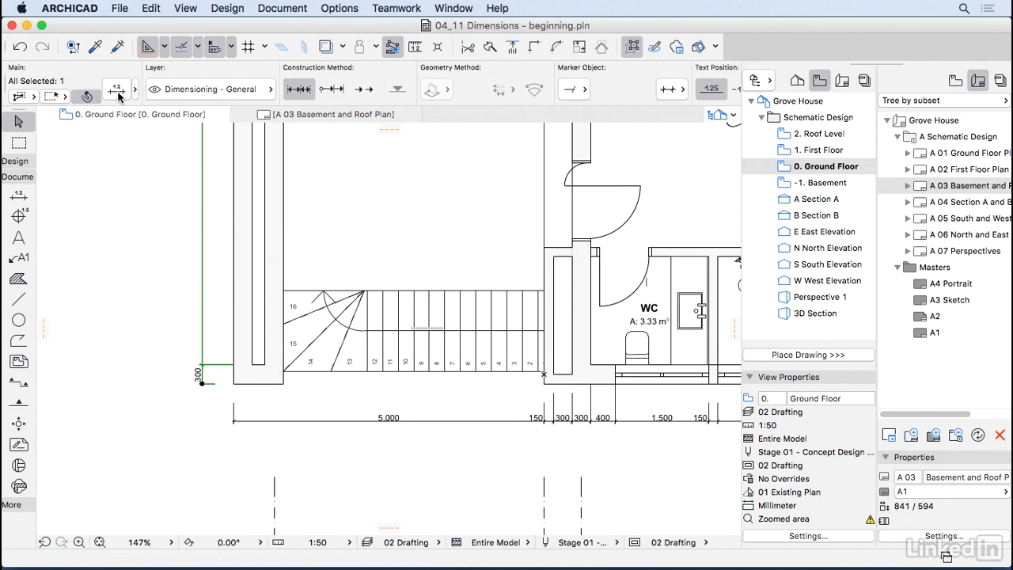
- Review the chain's Dimension Selection Settings, keep the oblique tick marker and expand Marker and Witness Line Options
{"action": "left_click", "coordinate": [116, 88]}
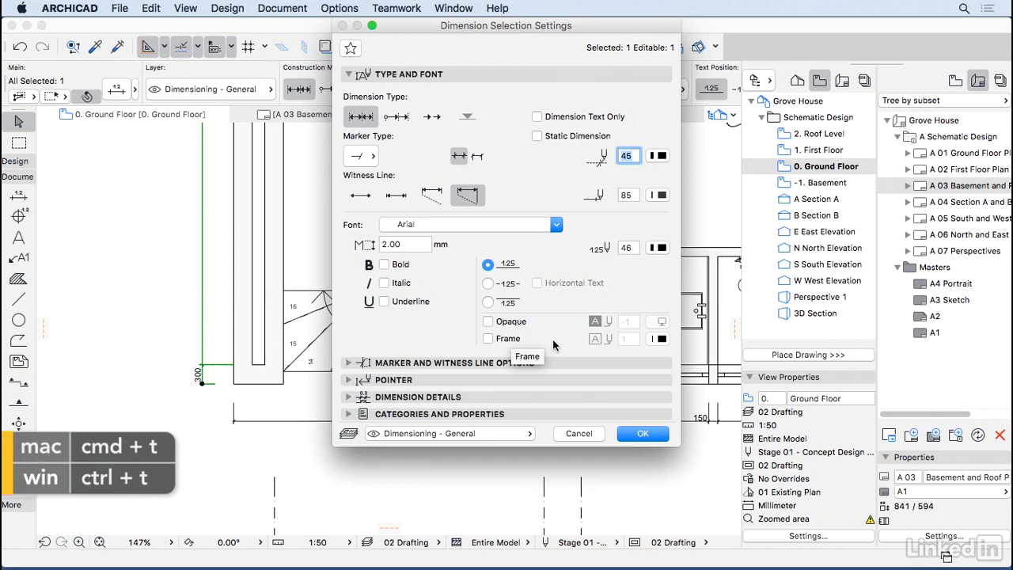
{"action": "mouse_move", "coordinate": [556, 192]}
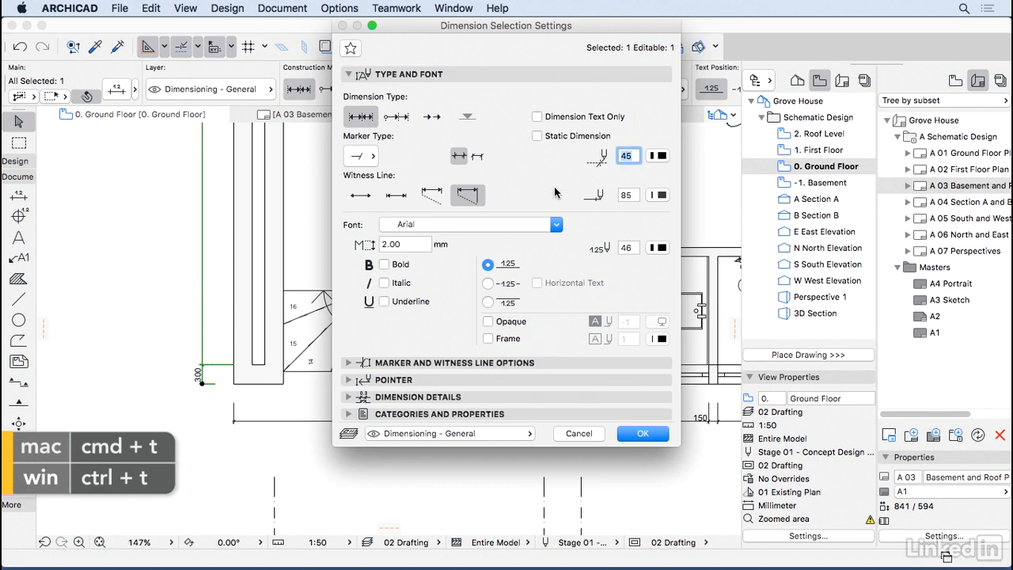
{"action": "left_click", "coordinate": [396, 117]}
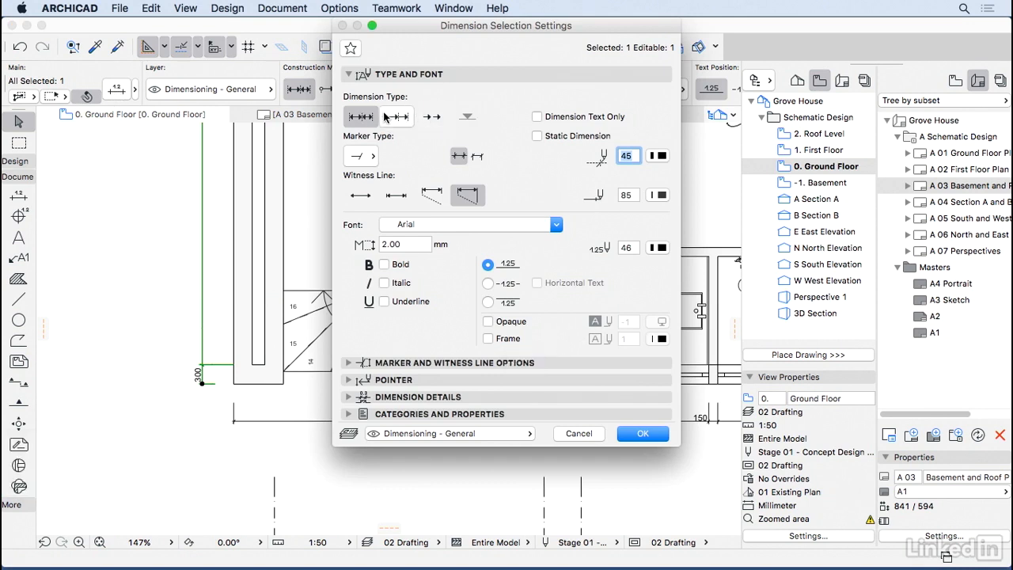
{"action": "left_click", "coordinate": [361, 155]}
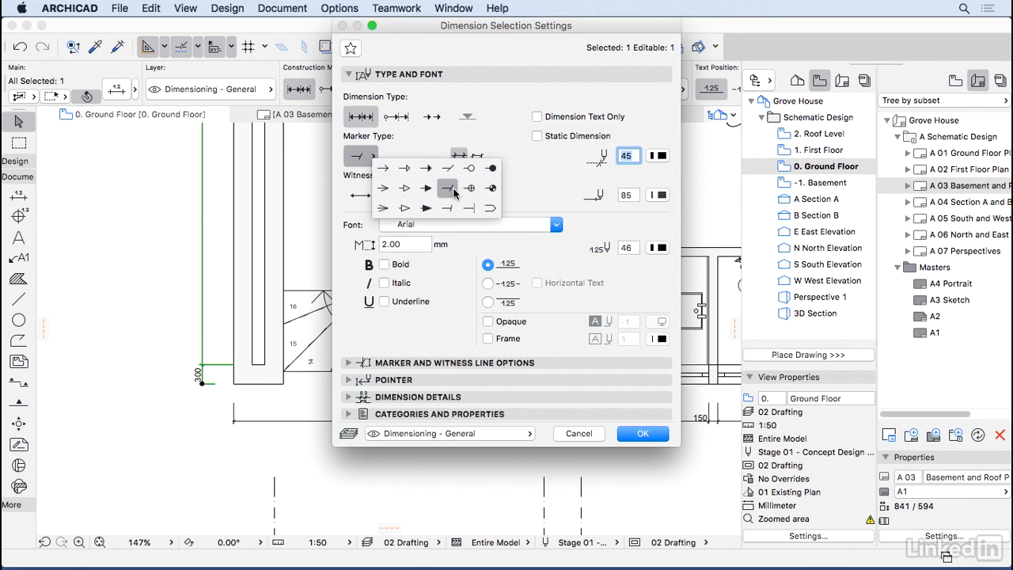
{"action": "left_click", "coordinate": [447, 188]}
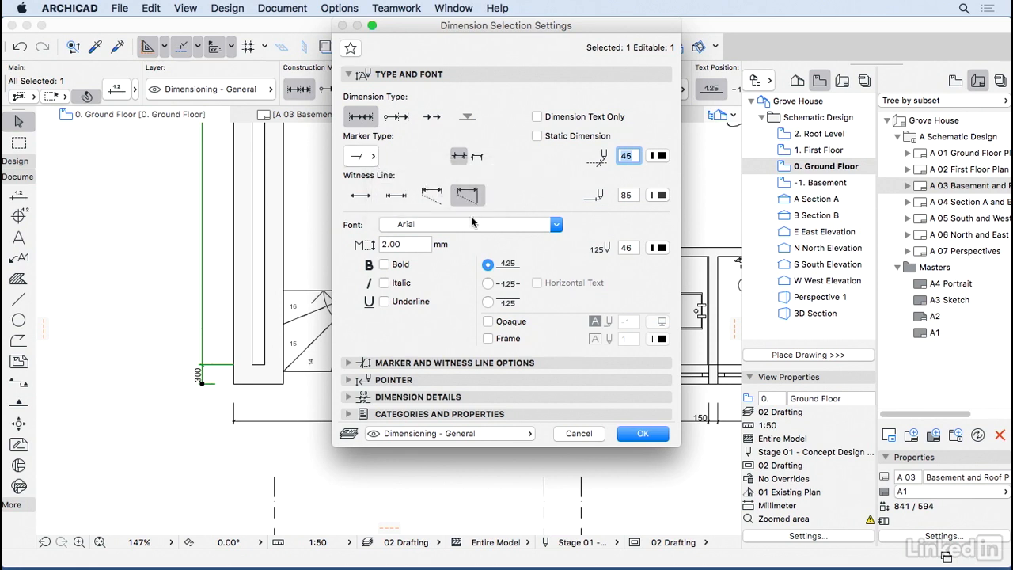
{"action": "mouse_move", "coordinate": [612, 180]}
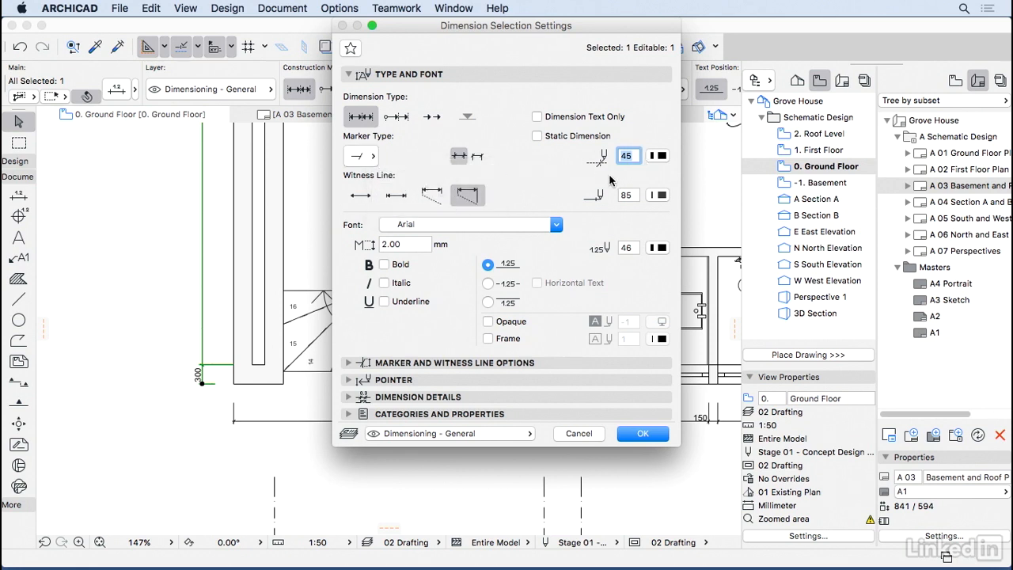
{"action": "mouse_move", "coordinate": [554, 196]}
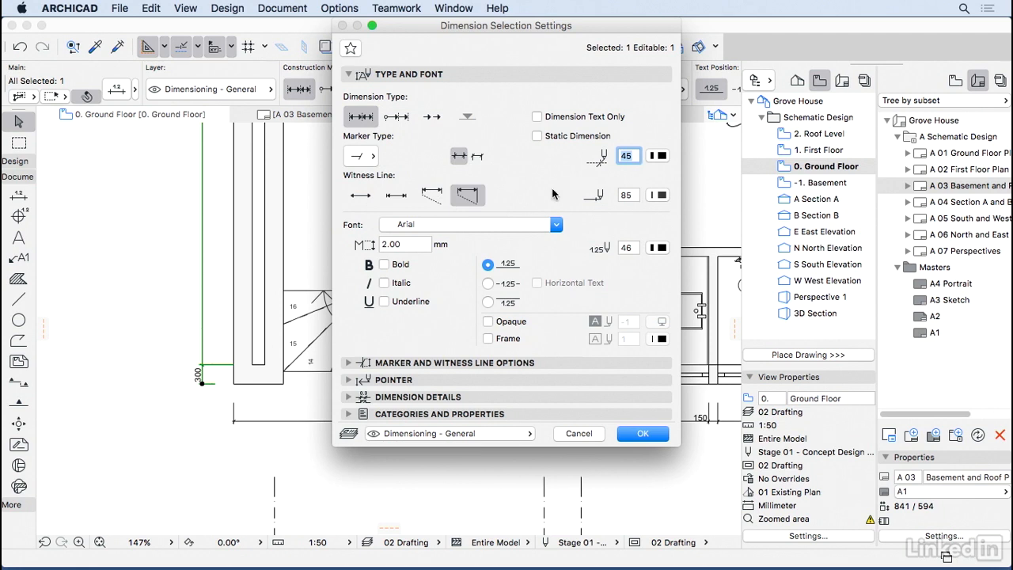
{"action": "mouse_move", "coordinate": [534, 342]}
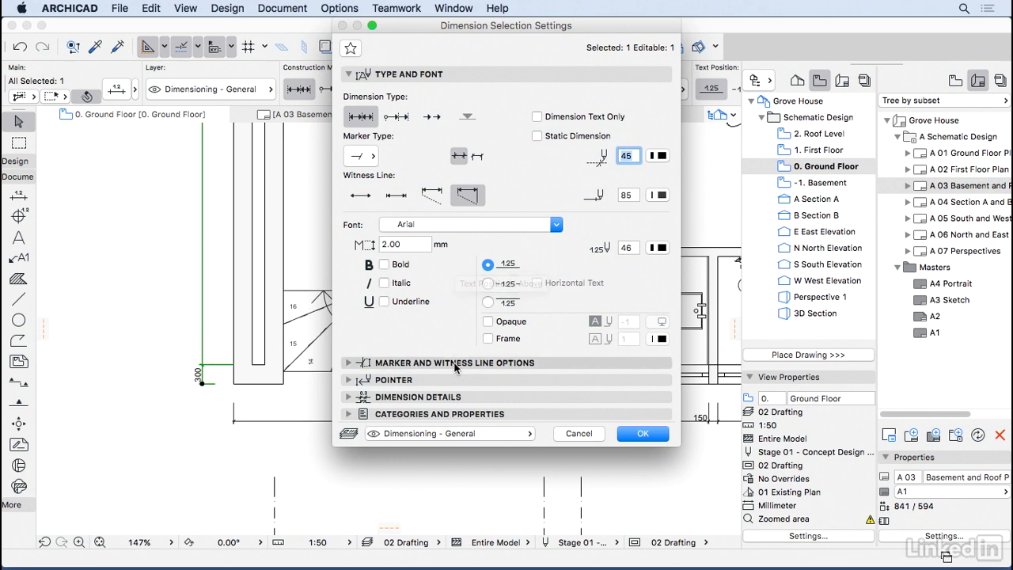
{"action": "left_click", "coordinate": [361, 362]}
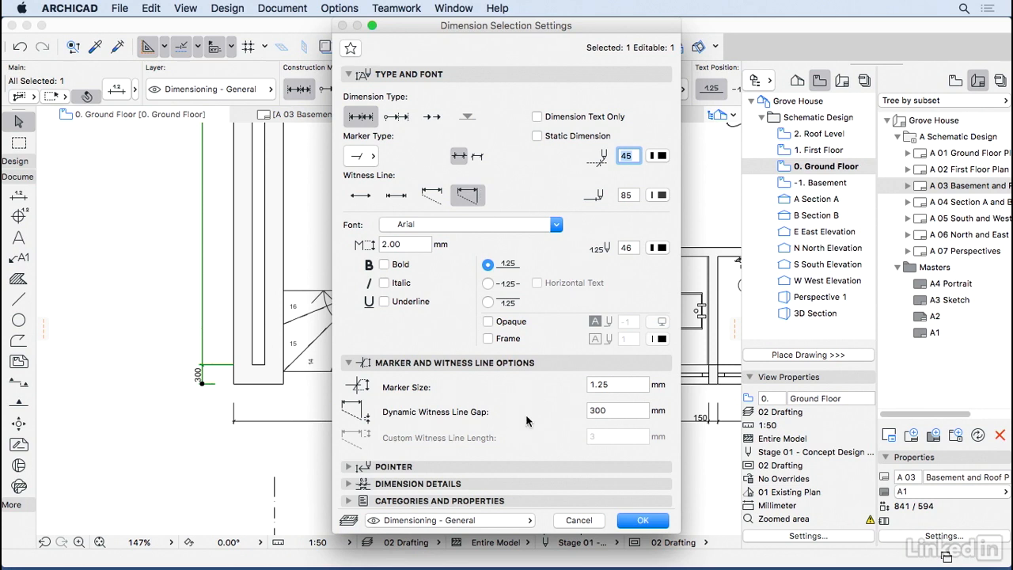
- Set the dynamic witness line gap to 350 mm, try a 300 mm custom length, then return to dynamic
{"action": "left_click", "coordinate": [618, 411]}
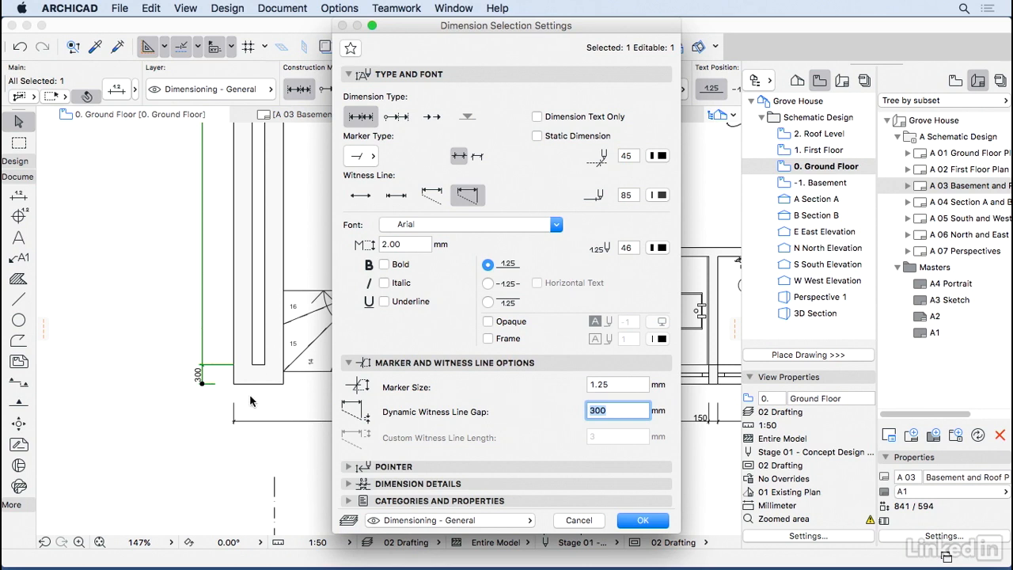
{"action": "left_click", "coordinate": [617, 411]}
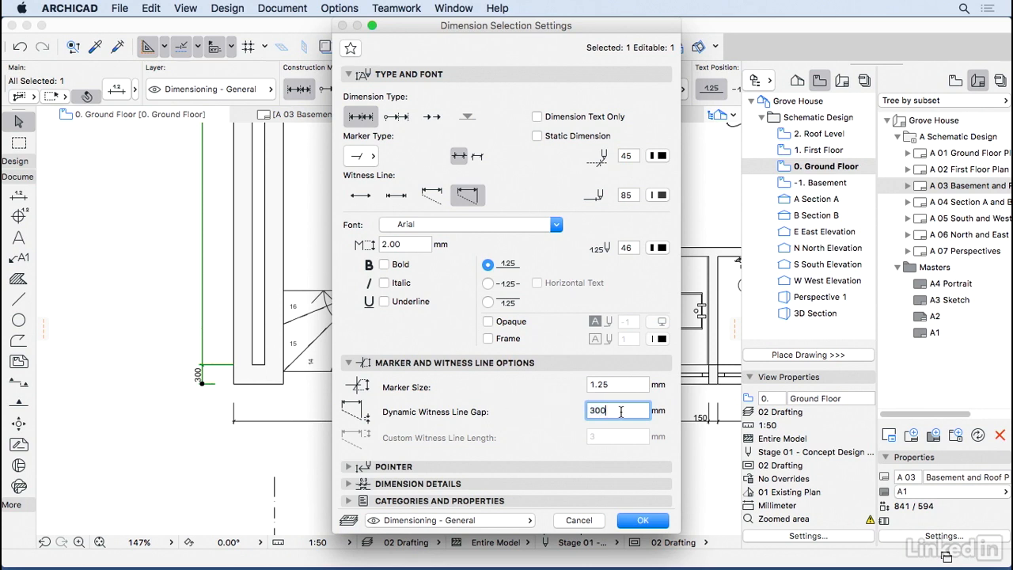
{"action": "type", "text": "350"}
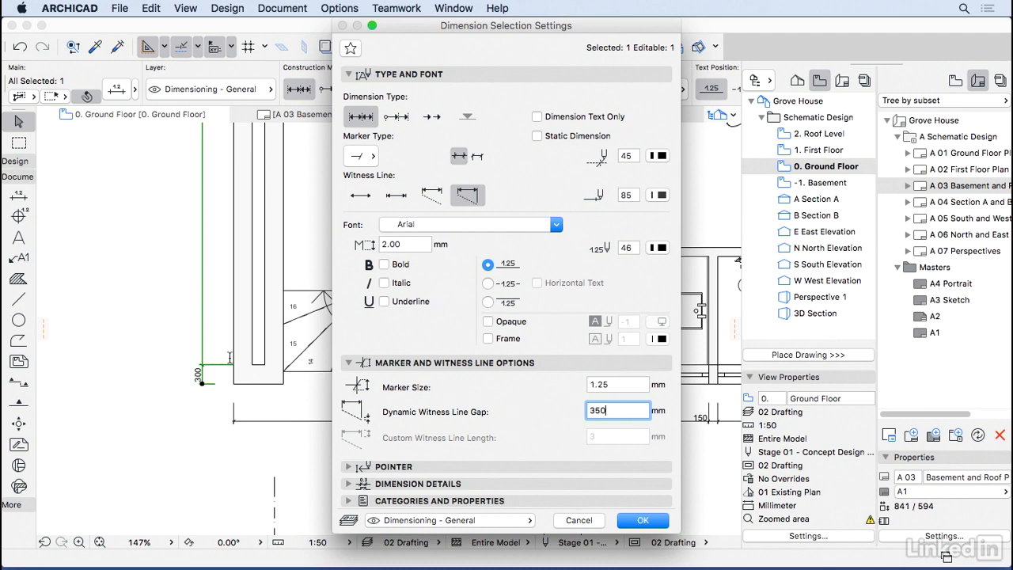
{"action": "mouse_move", "coordinate": [572, 361]}
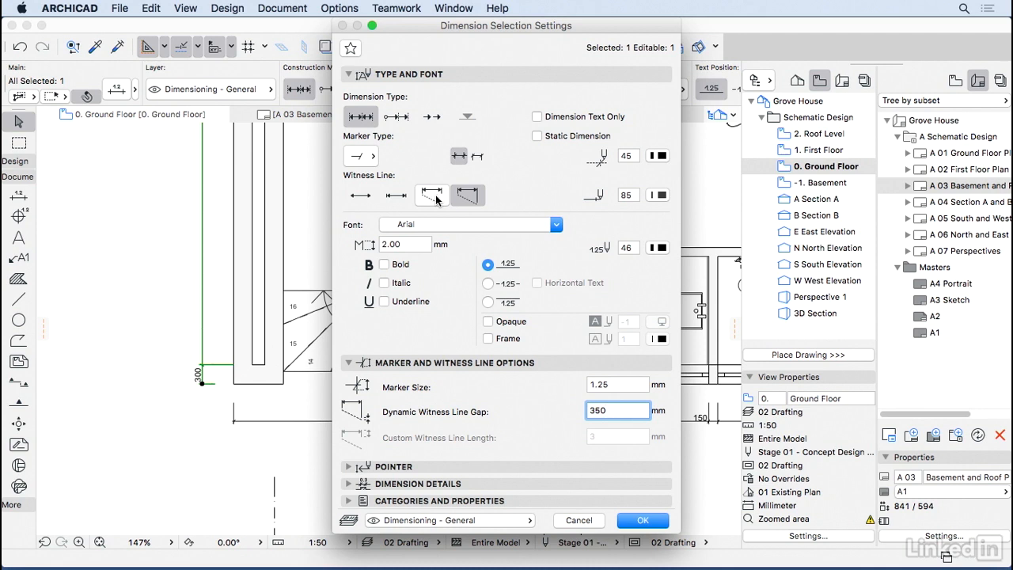
{"action": "mouse_move", "coordinate": [431, 195]}
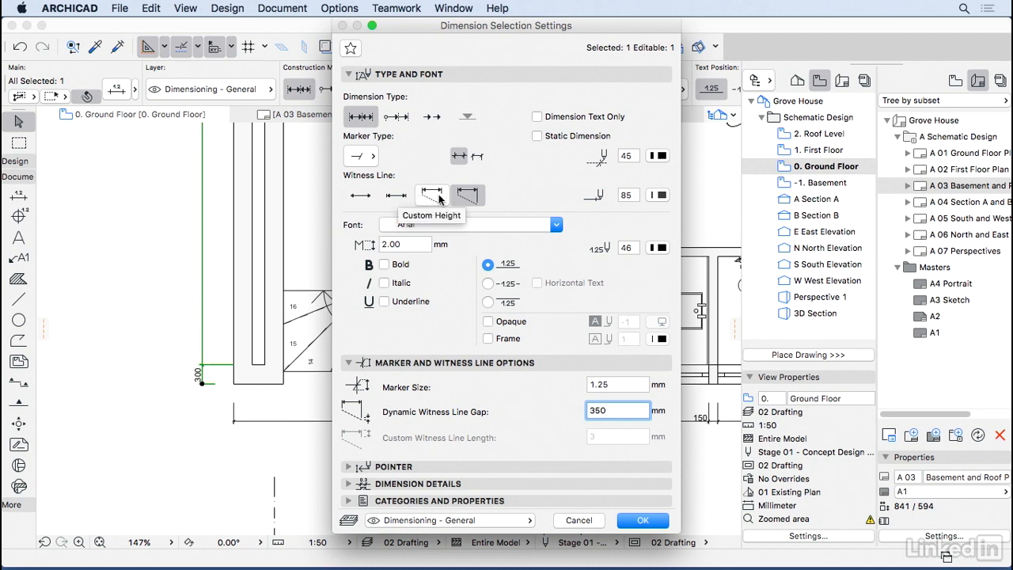
{"action": "left_click", "coordinate": [431, 195]}
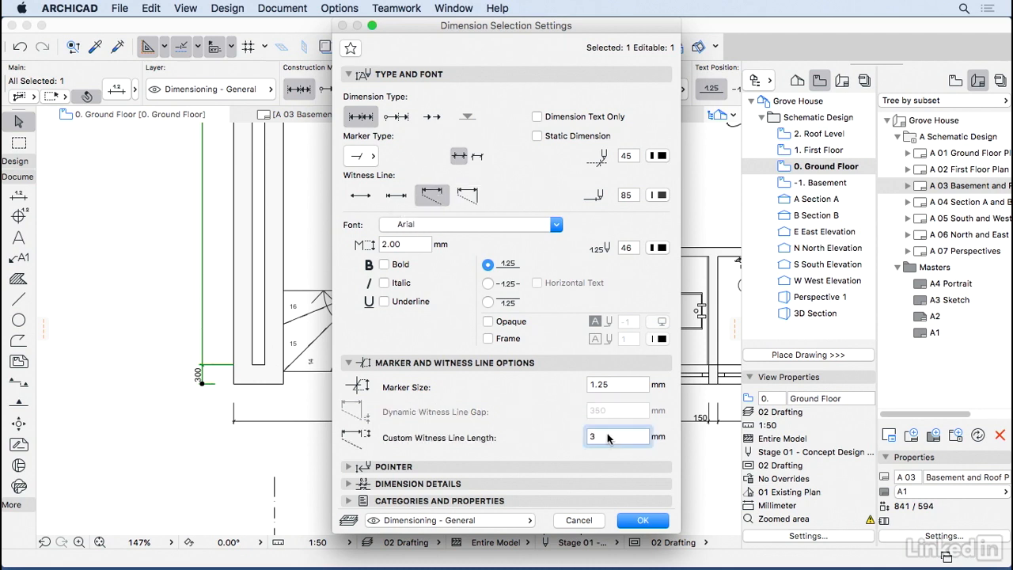
{"action": "type", "text": "300"}
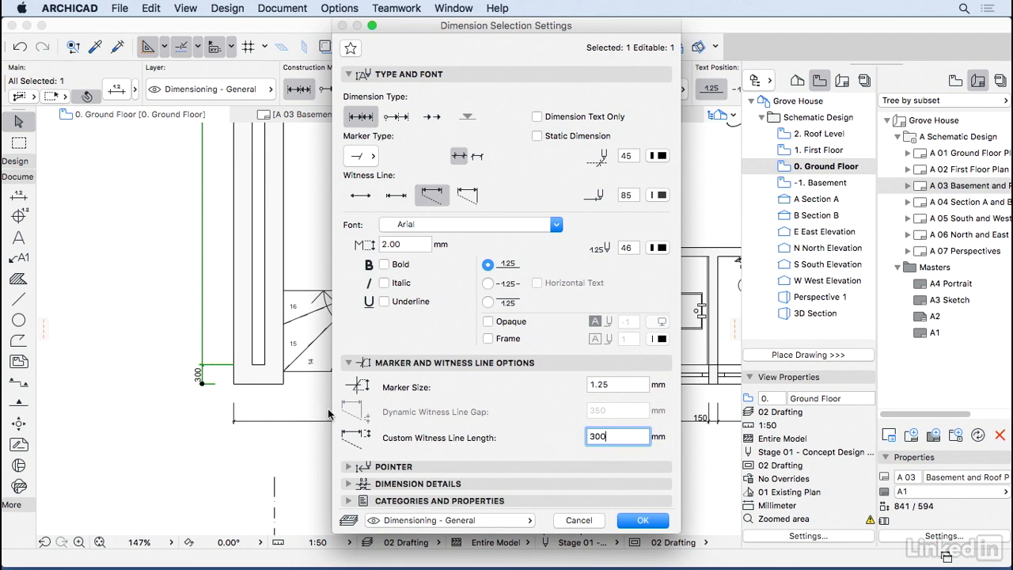
{"action": "mouse_move", "coordinate": [226, 404]}
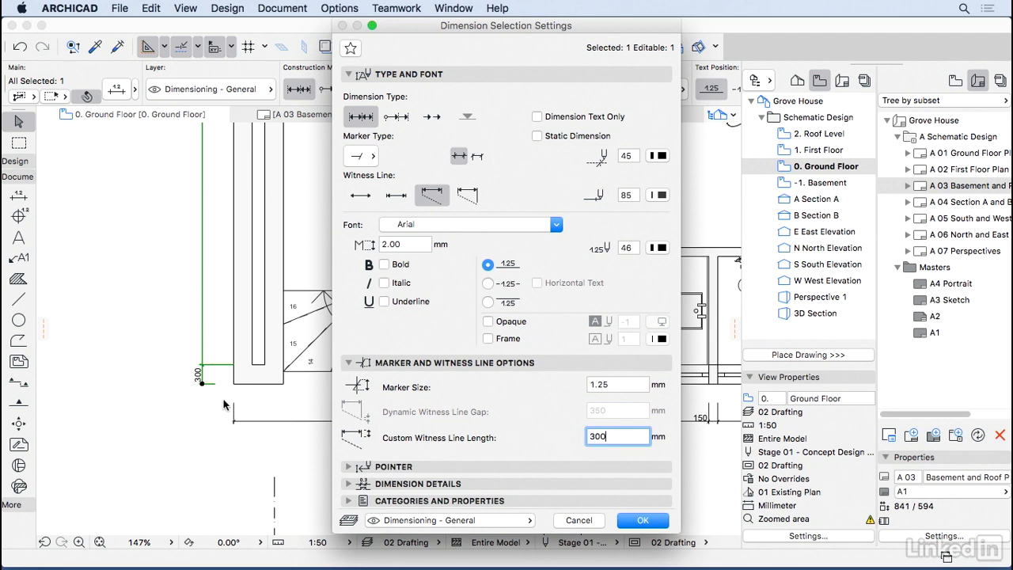
{"action": "mouse_move", "coordinate": [455, 173]}
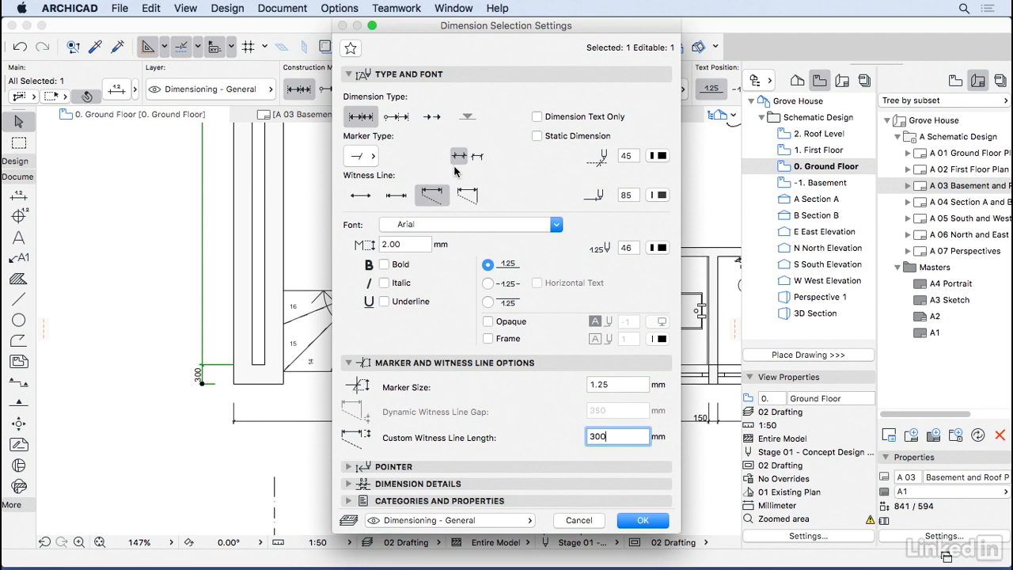
{"action": "left_click", "coordinate": [467, 194]}
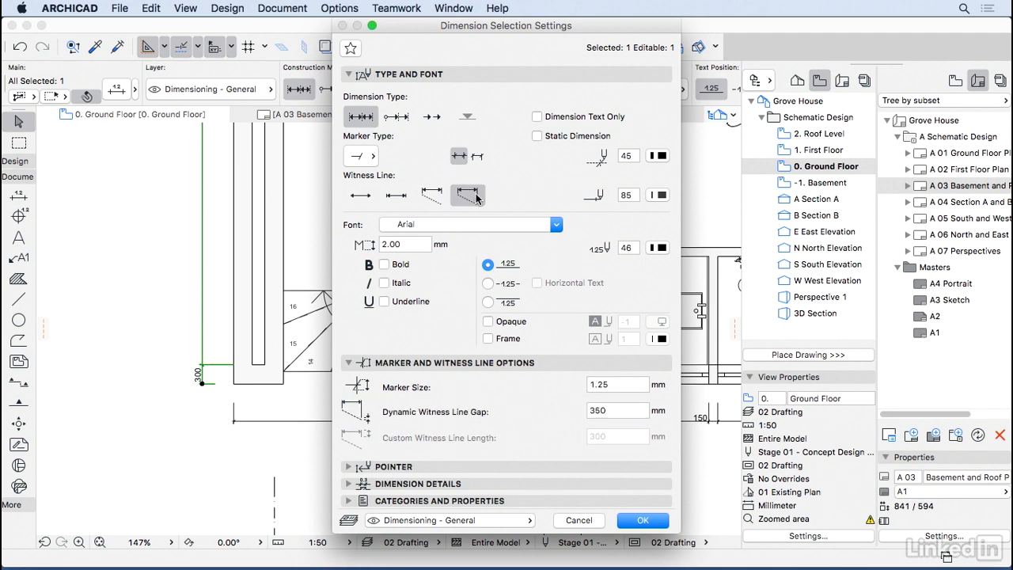
- Give the dimension pointer a plain open arrowhead and confirm the settings
{"action": "left_click", "coordinate": [348, 379]}
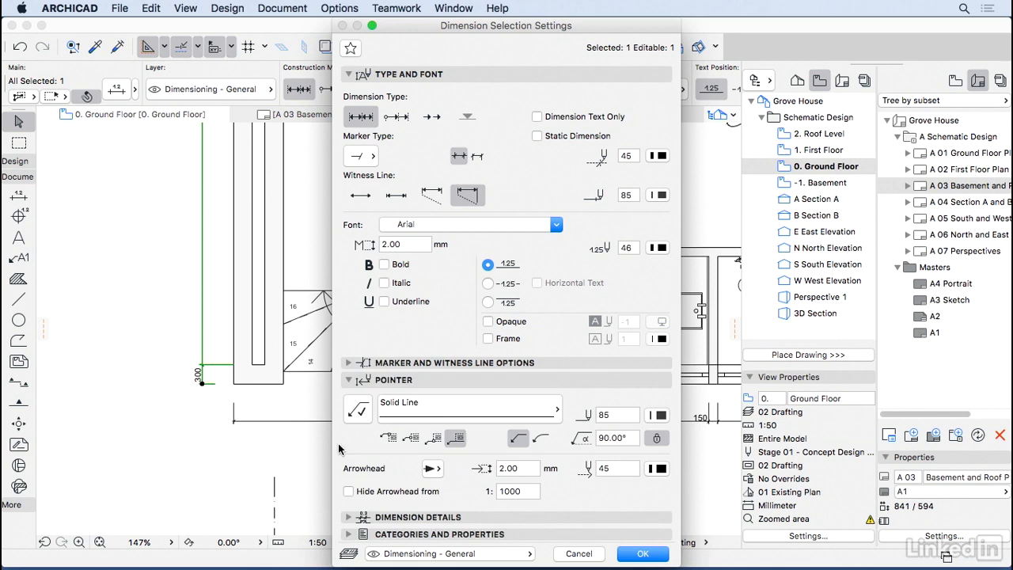
{"action": "mouse_move", "coordinate": [432, 468]}
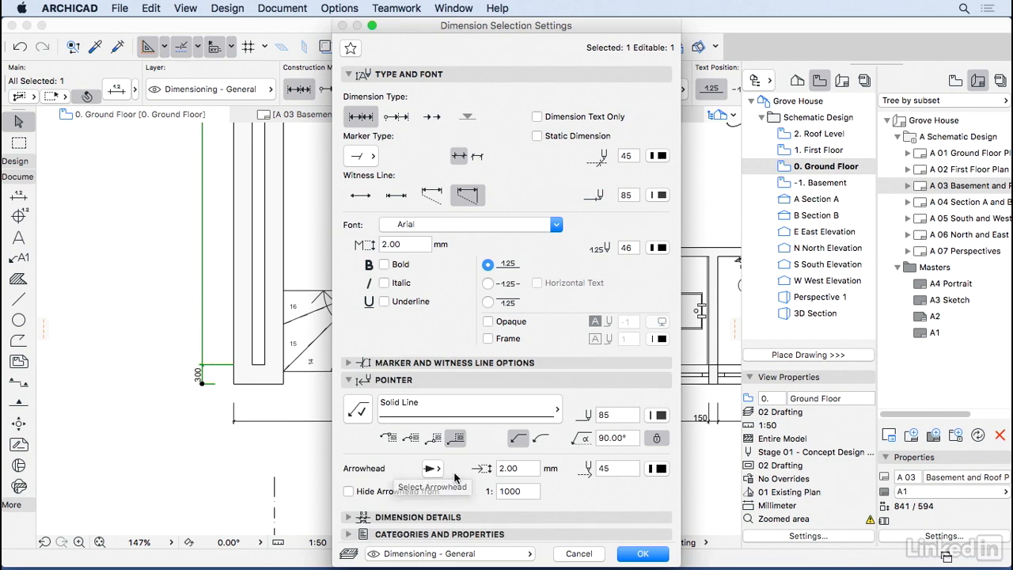
{"action": "left_click", "coordinate": [432, 468]}
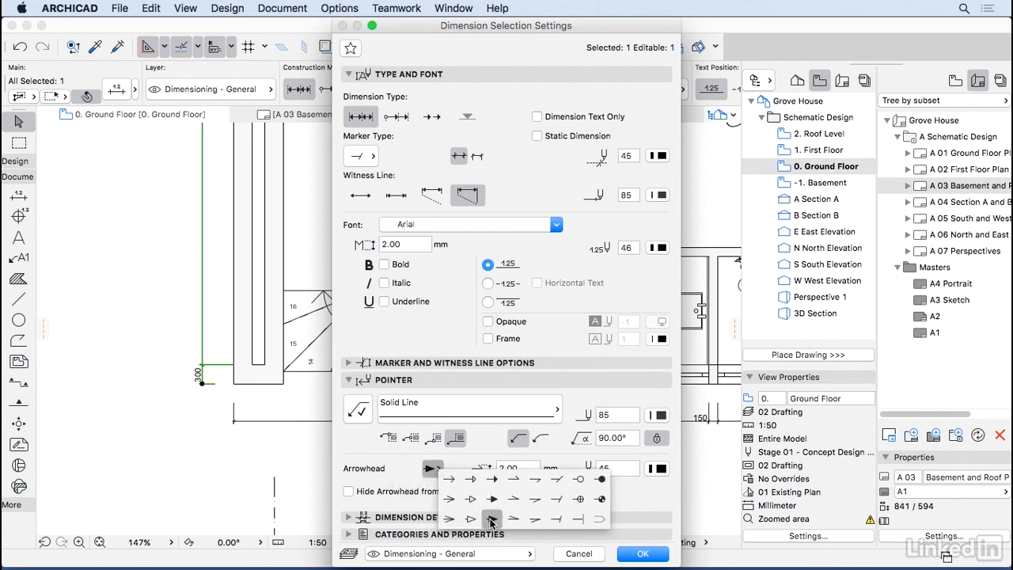
{"action": "left_click", "coordinate": [491, 520]}
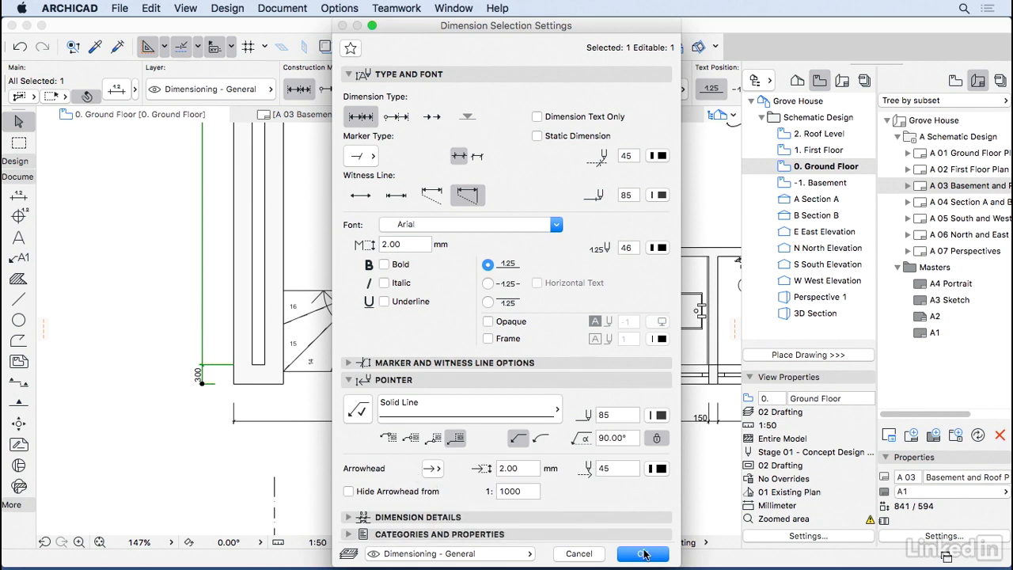
{"action": "left_click", "coordinate": [642, 553]}
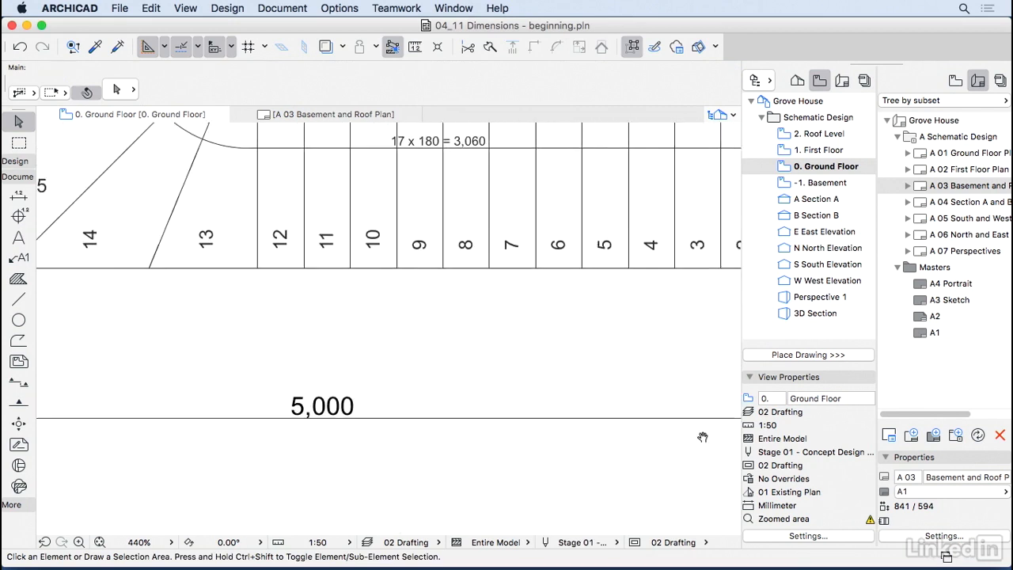
- Check the 200 dimension under the stair wall in its settings and close the dialog
{"action": "left_click", "coordinate": [271, 381]}
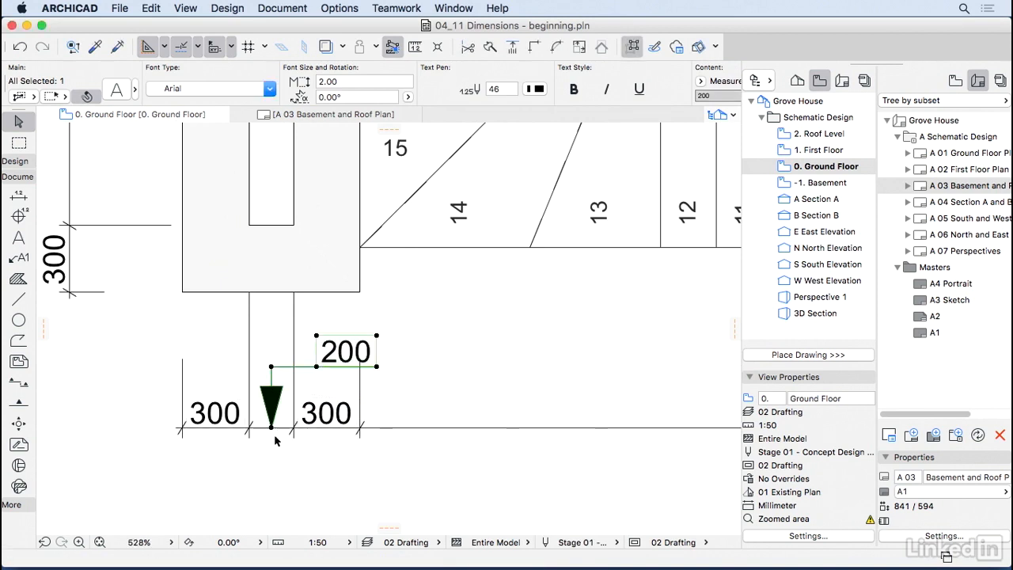
{"action": "mouse_move", "coordinate": [266, 441]}
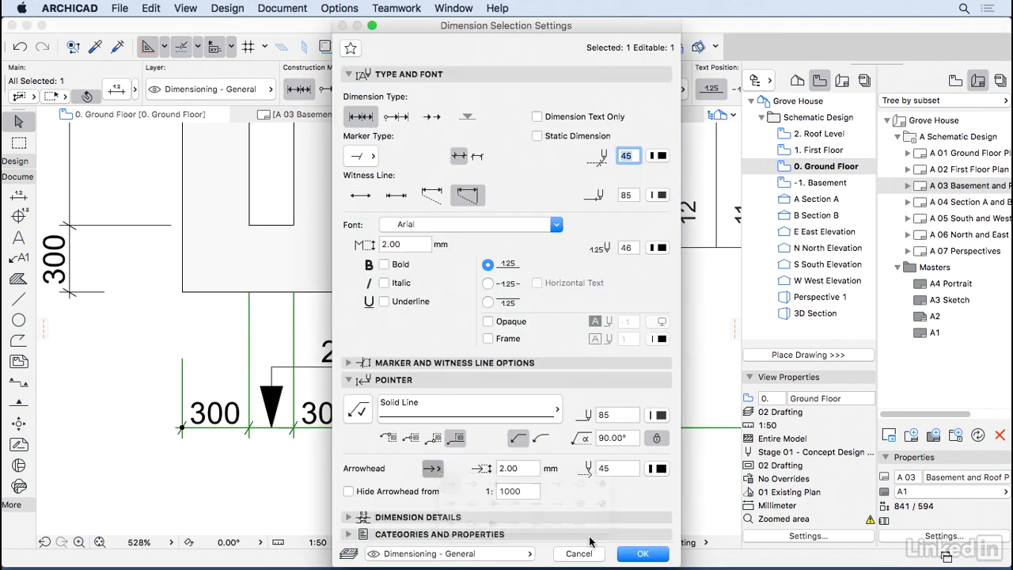
{"action": "left_click", "coordinate": [642, 553]}
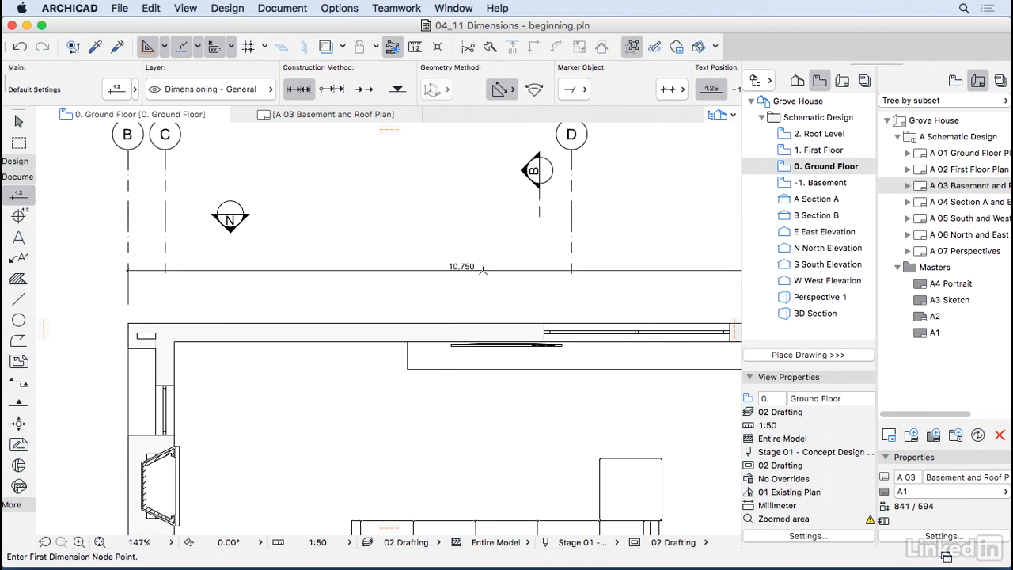
{"action": "mouse_move", "coordinate": [357, 234]}
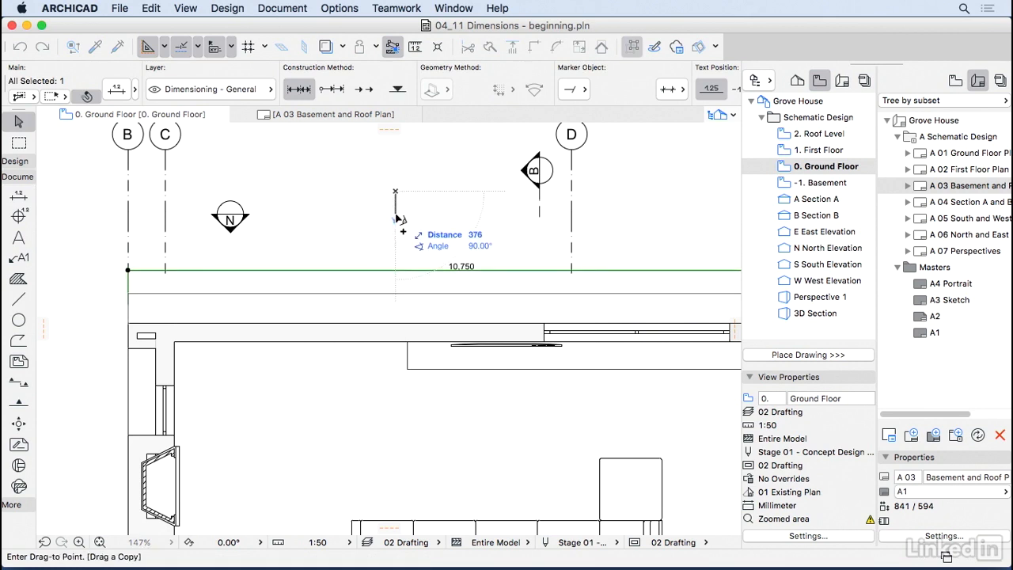
- Drag a copy of the overall chain 250 outward and build the 9,250/750 and 9,250/300/300/150 chains
{"action": "type", "text": "250"}
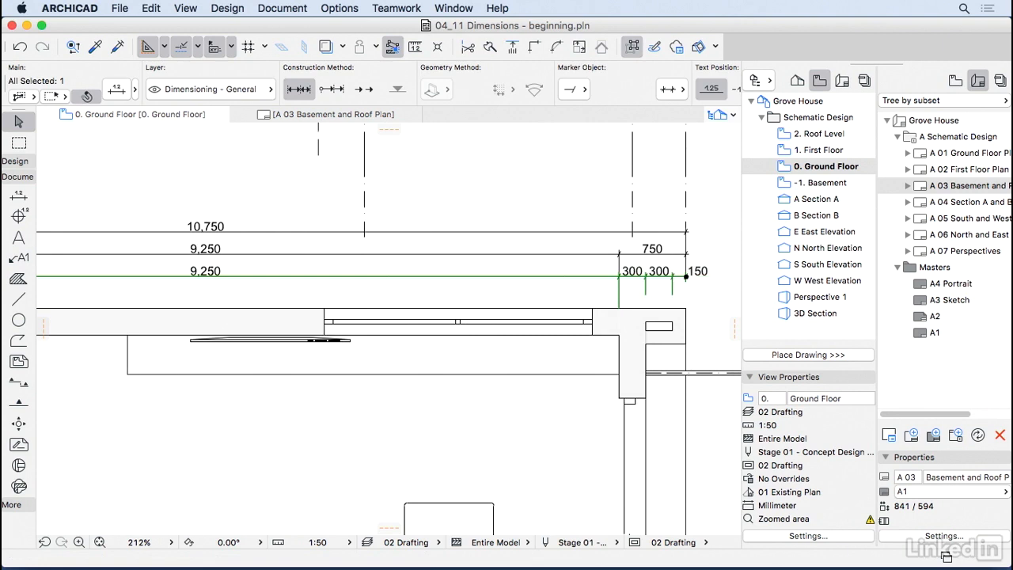
{"action": "scroll", "scroll_direction": "down", "scroll_amount": 3}
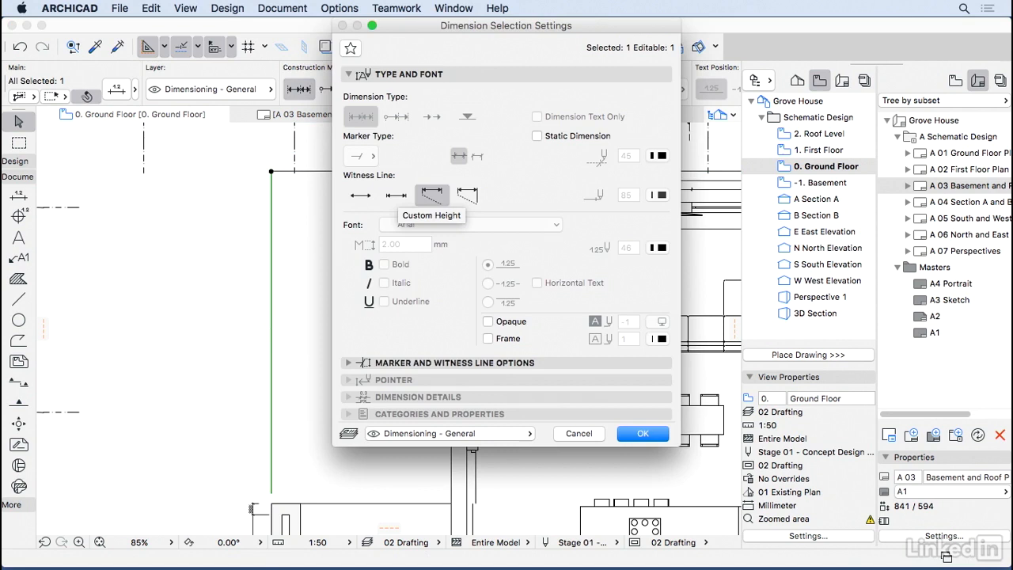
- Apply the Custom Height witness line option to the selected dimension chains
{"action": "left_click", "coordinate": [642, 432]}
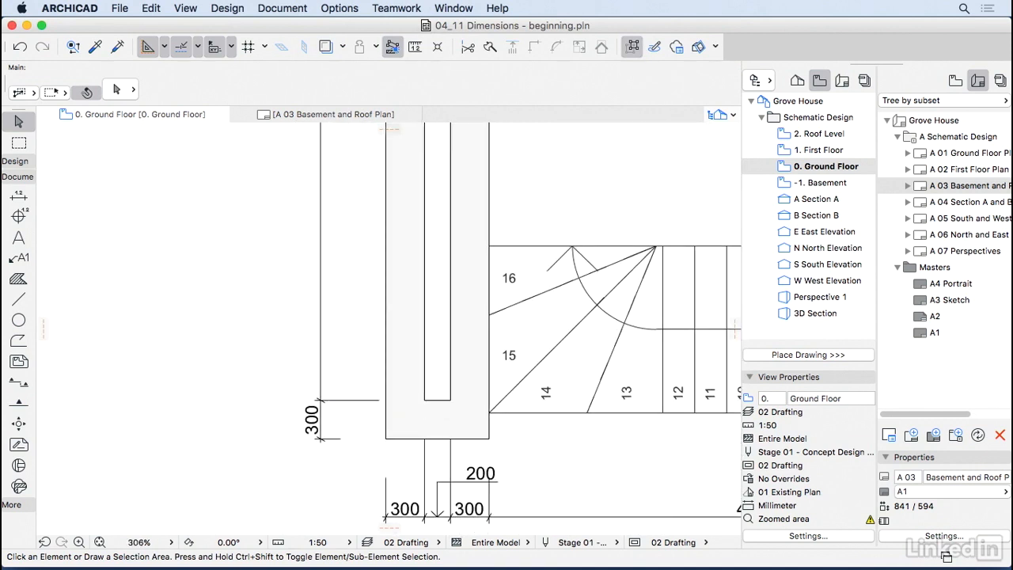
- Define a new witness line length on the vertical 300 dimension beside the stair wall
{"action": "left_click", "coordinate": [341, 399]}
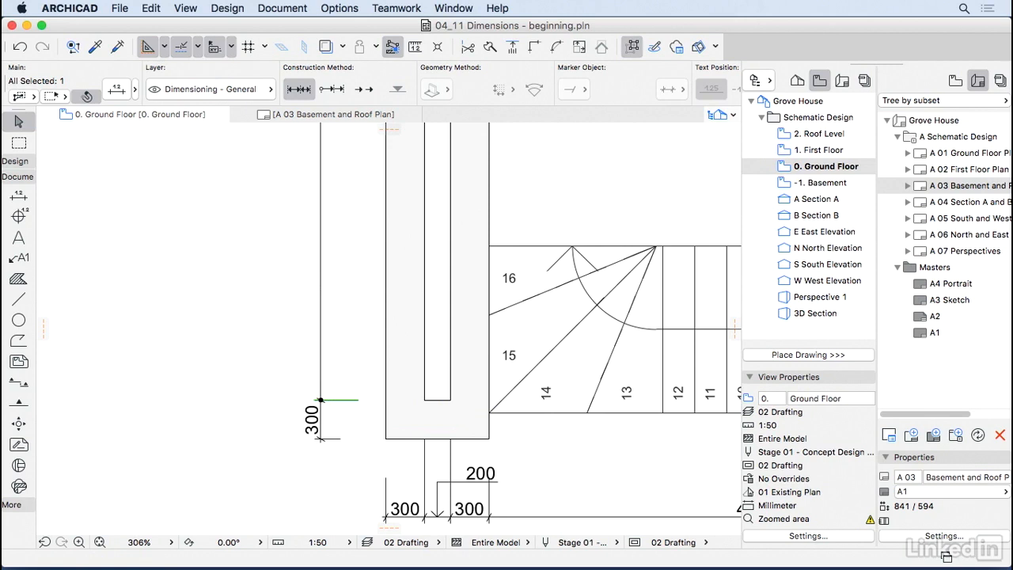
{"action": "left_click", "coordinate": [321, 399]}
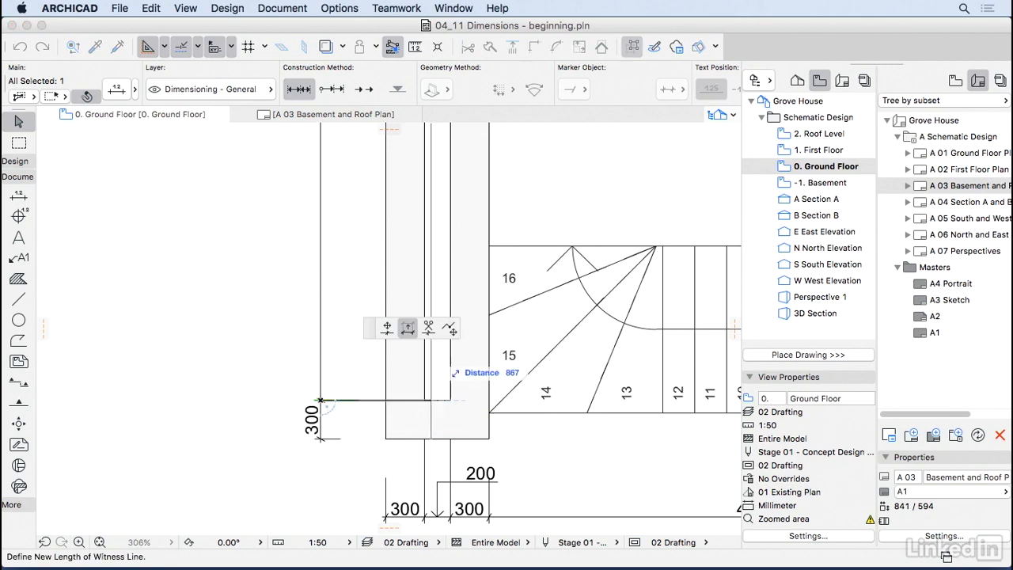